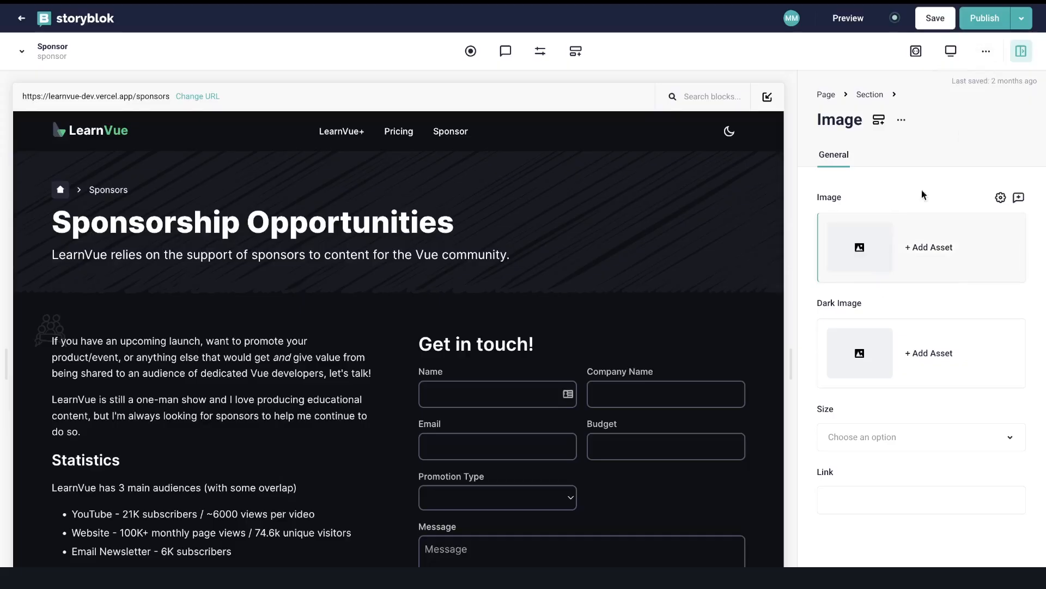
- Set the section's Image field to the matt-maribojoc.png portrait asset
{"action": "left_click", "coordinate": [929, 246]}
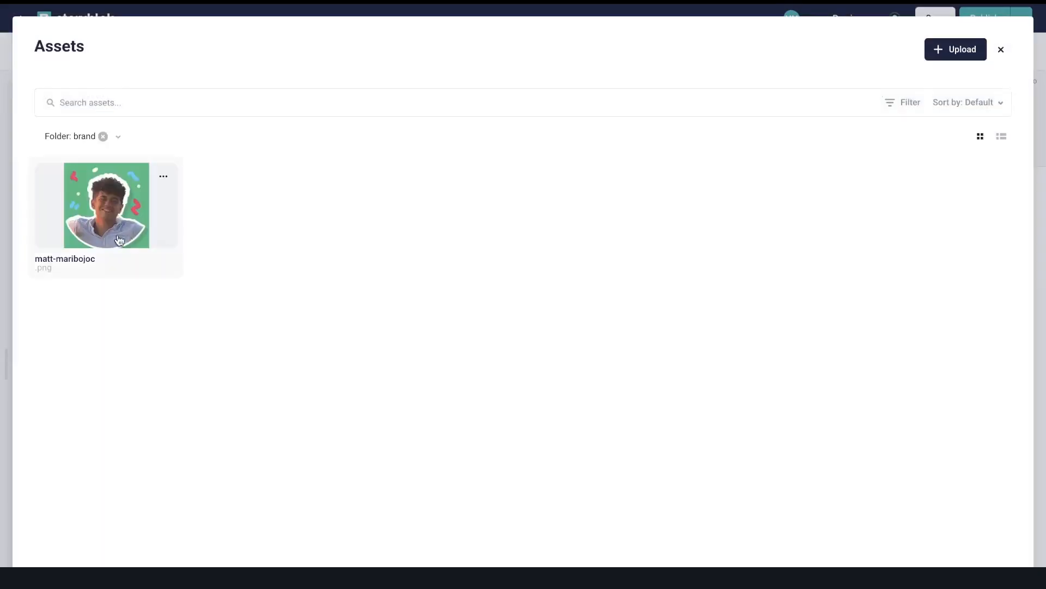
{"action": "left_click", "coordinate": [106, 204]}
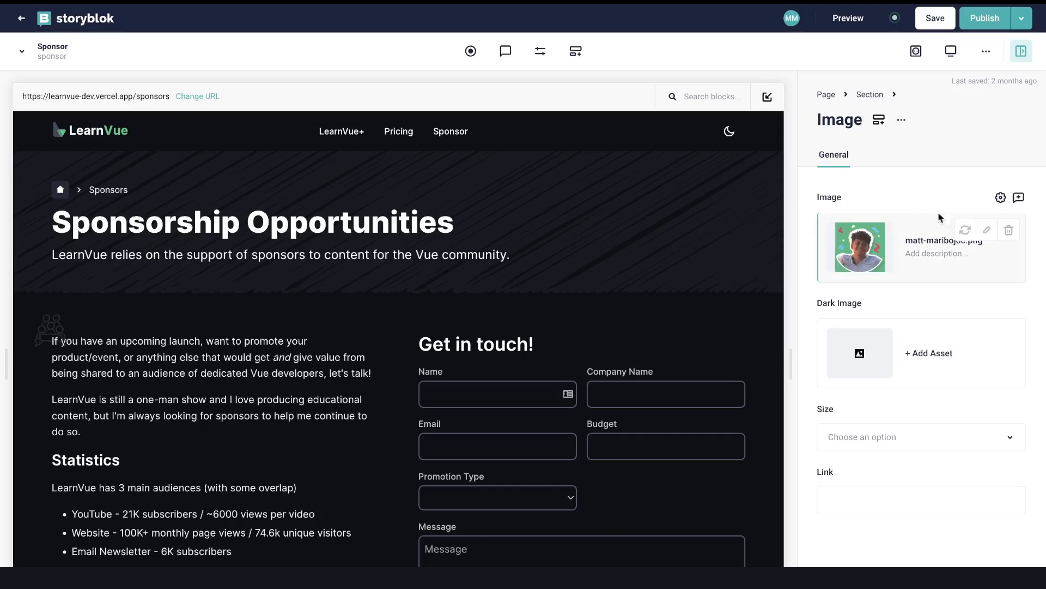
{"action": "left_click", "coordinate": [987, 229]}
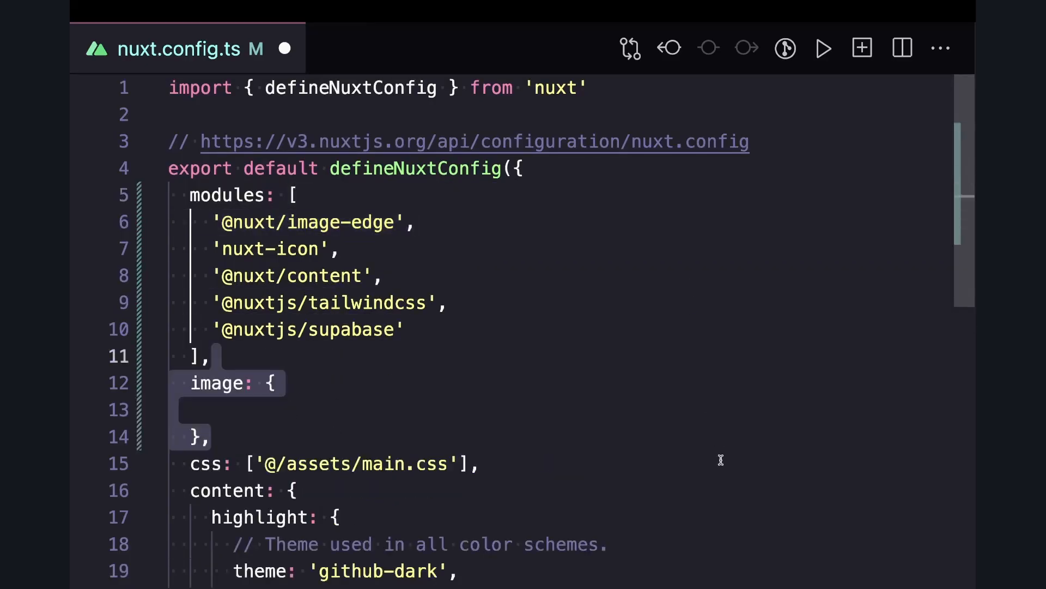
{"action": "type", "text": "provider: 'storyblok',"}
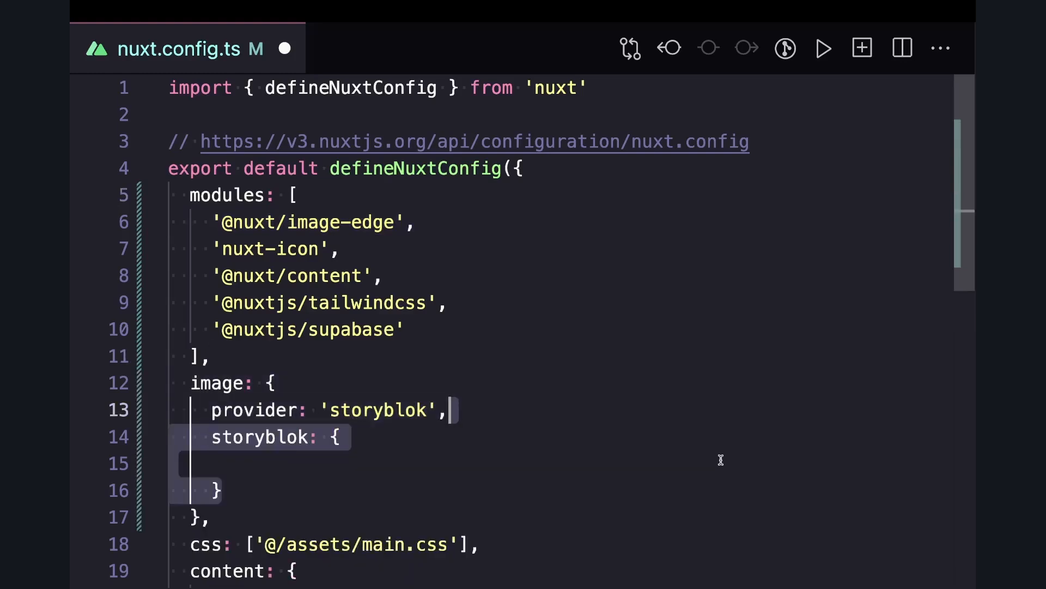
{"action": "type", "text": "baseURL: 'https://a-us.storyblok.com'"}
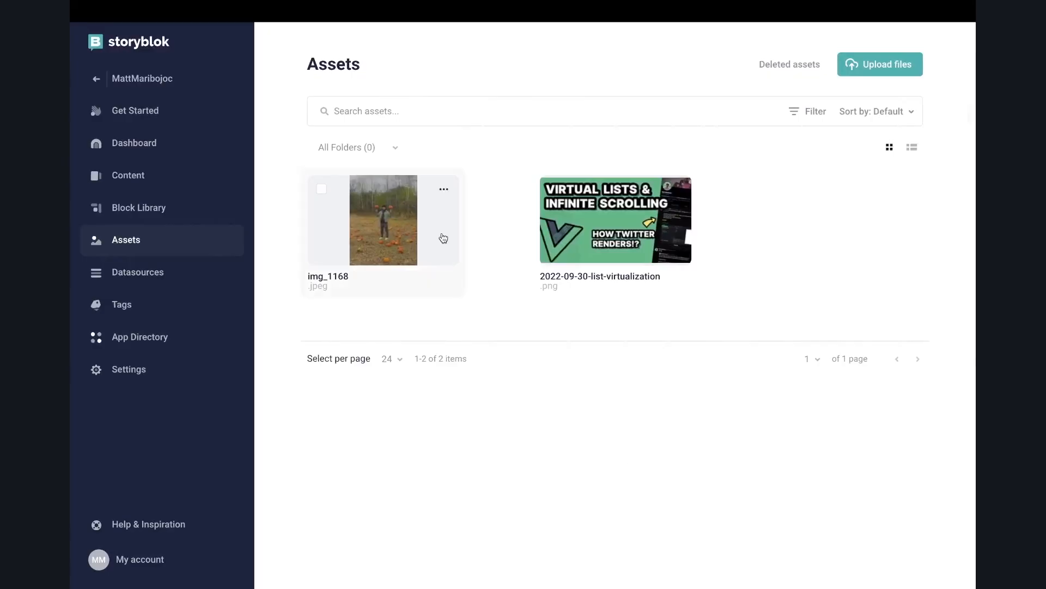
- Open the img_1168.jpeg asset details and copy its image URL
{"action": "left_click", "coordinate": [384, 220]}
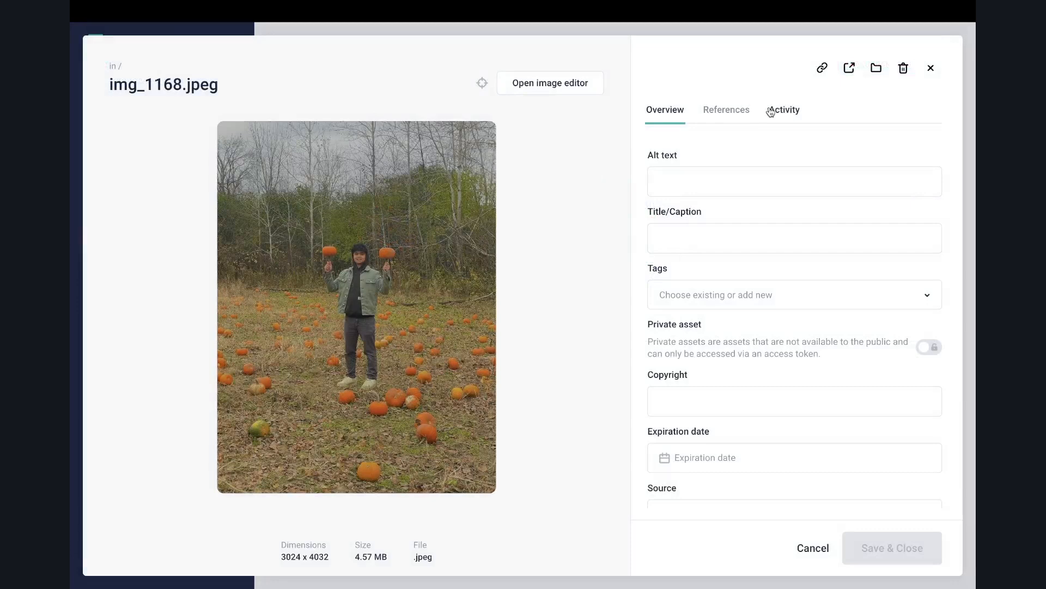
{"action": "mouse_move", "coordinate": [822, 67]}
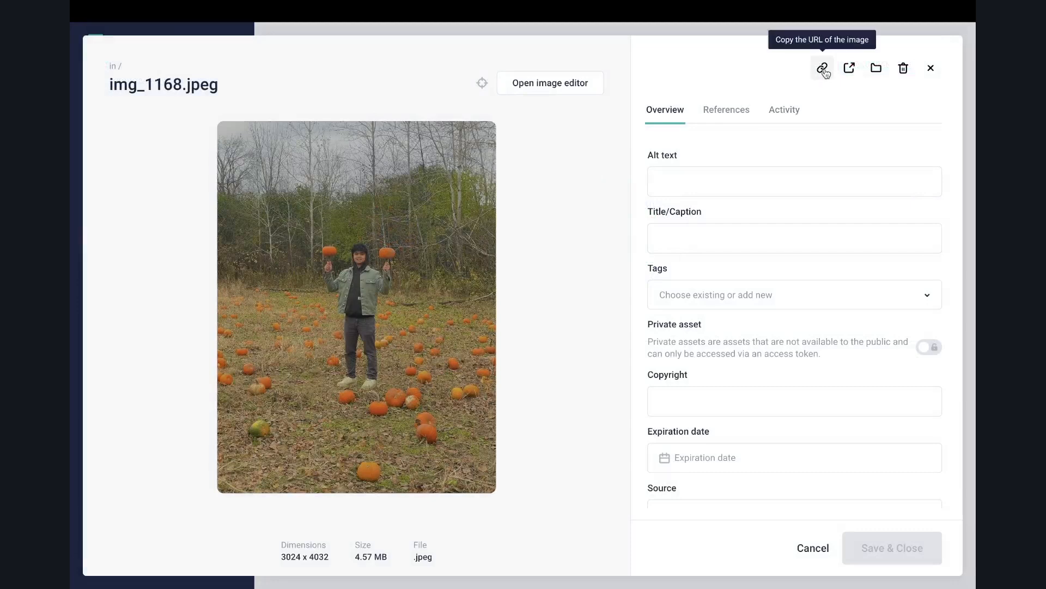
{"action": "left_click", "coordinate": [822, 68]}
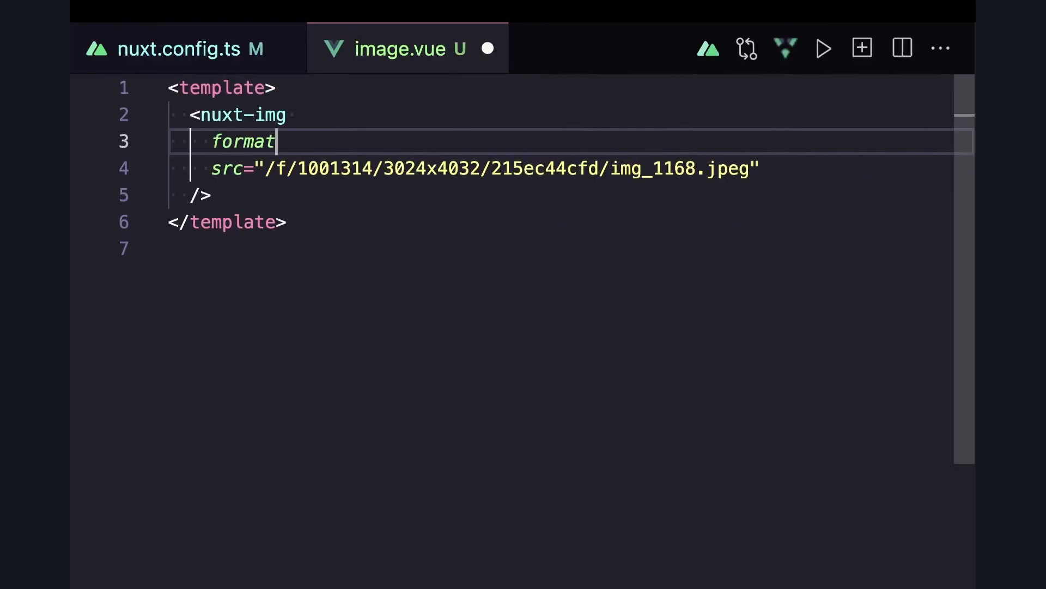
- Give the img_1168.jpeg nuxt-img the format "webp"
{"action": "type", "text": "=\"webp\""}
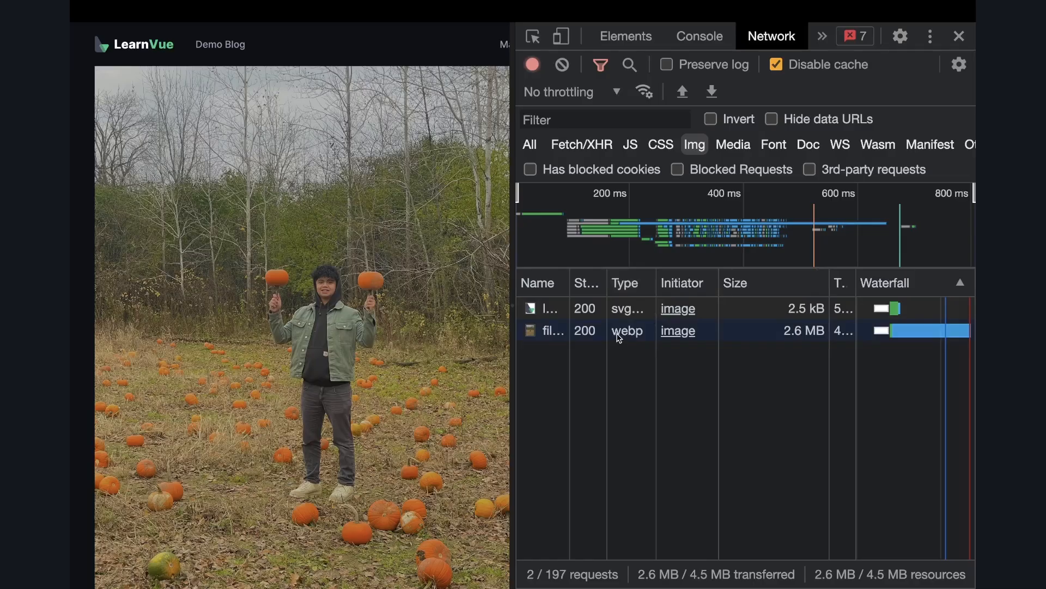
{"action": "mouse_move", "coordinate": [623, 332]}
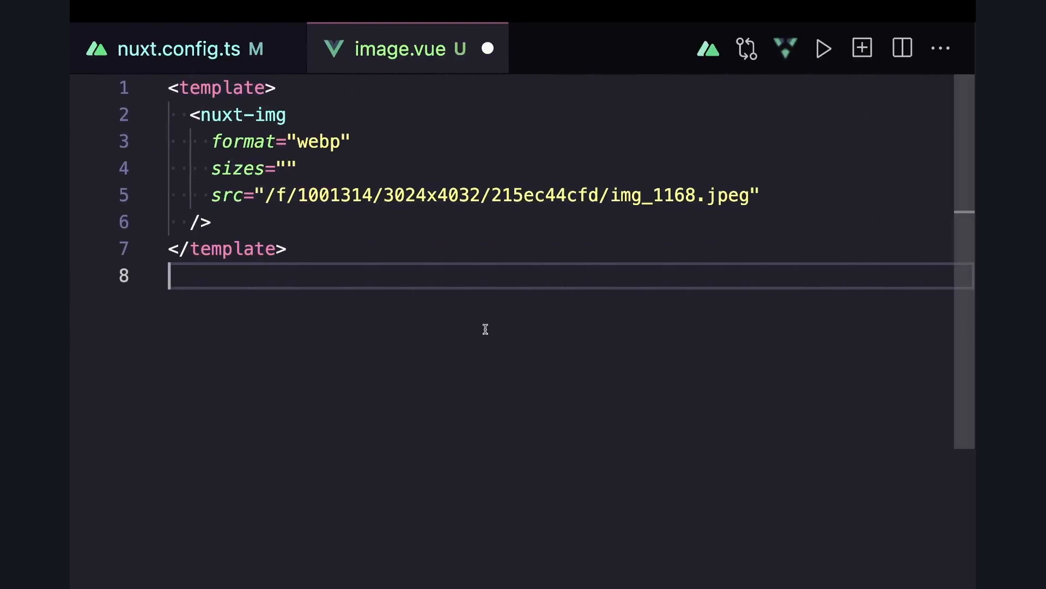
- Set the nuxt-img sizes attribute to "sm:100px md:300px"
{"action": "type", "text": "sm:100px"}
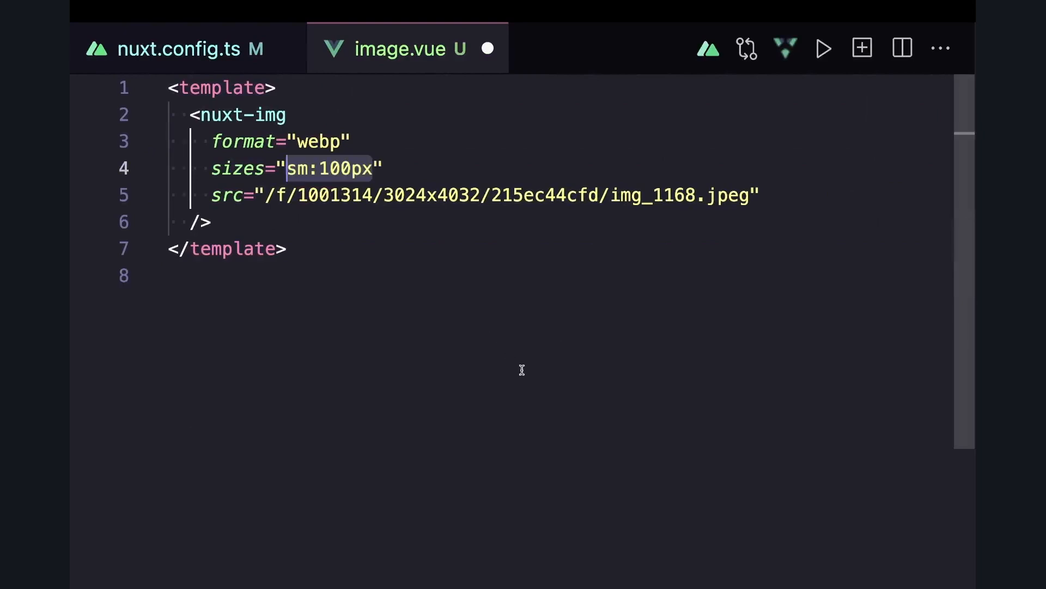
{"action": "type", "text": "md:300px"}
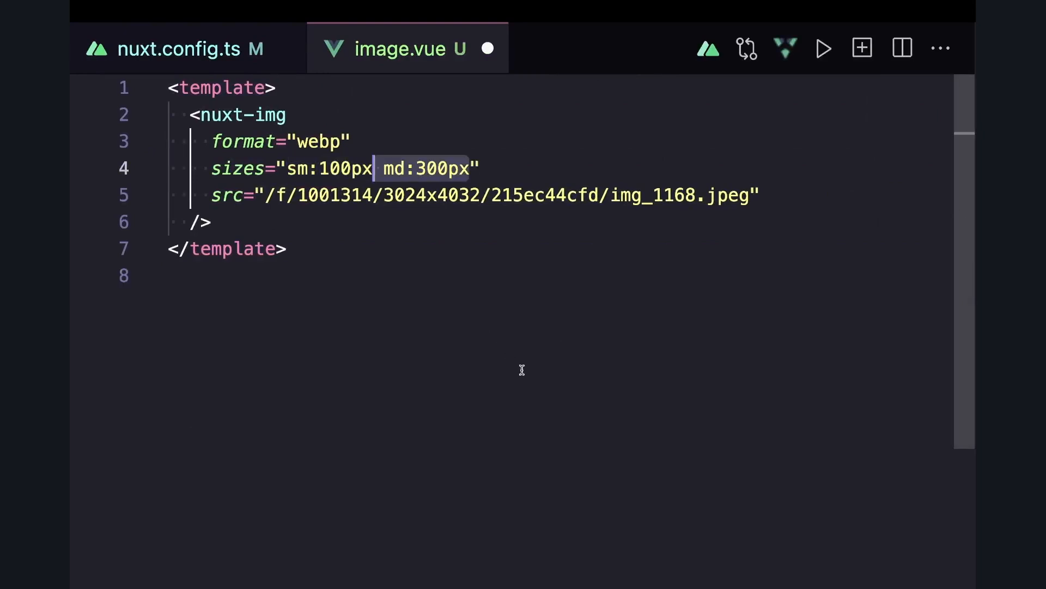